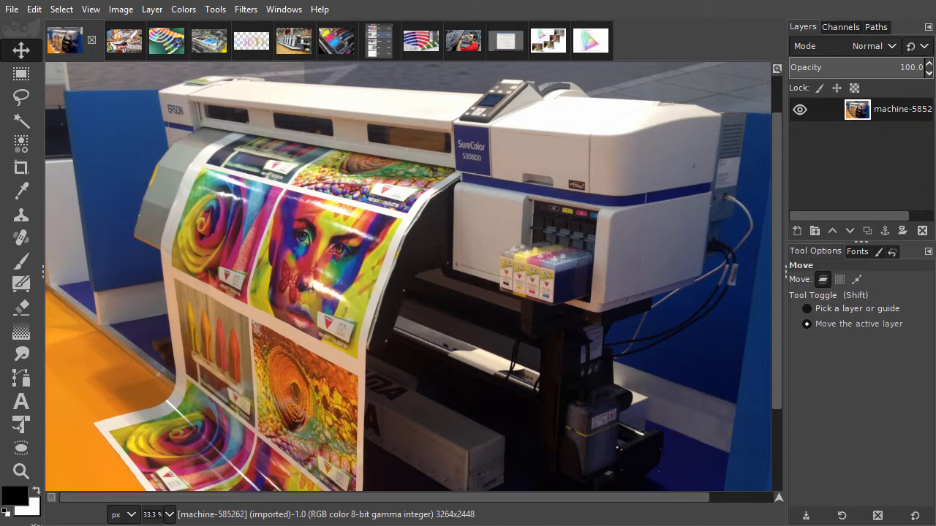
Step: Display the color-930611_Pixabay swatch photo from the open image thumbnails
left_click(107, 41)
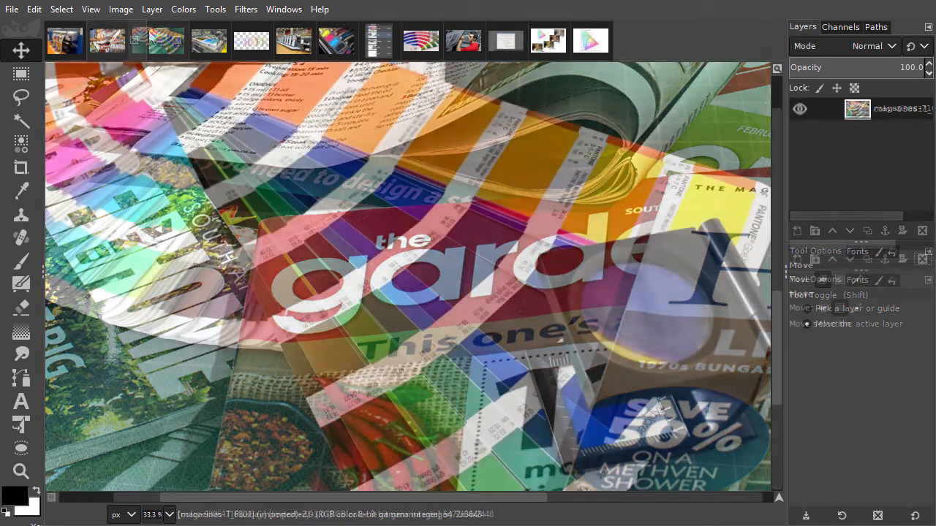
left_click(149, 41)
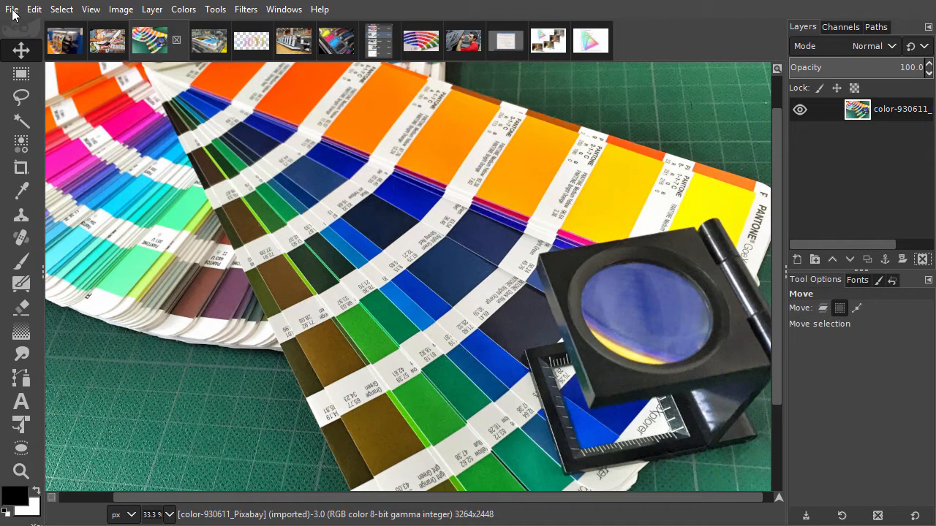
Step: Start Export As… for the swatch photo from the File menu
left_click(11, 9)
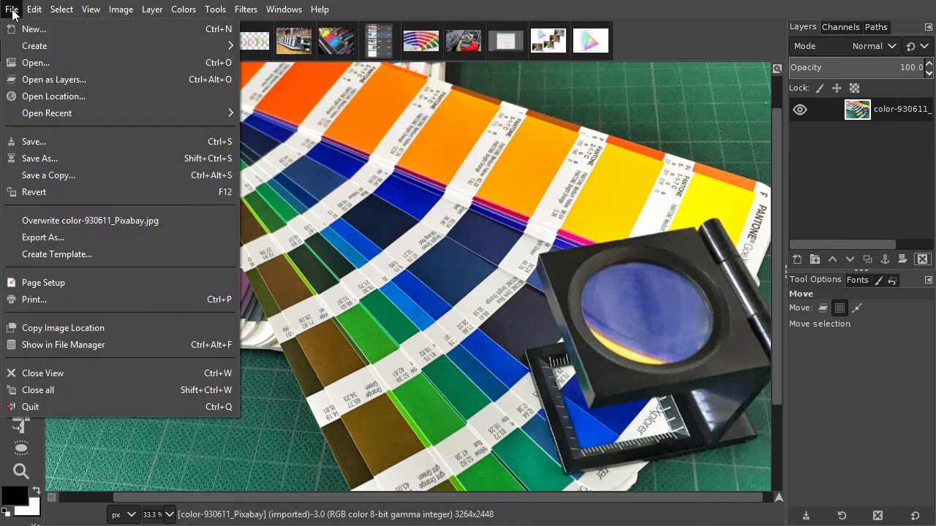
mouse_move(43, 236)
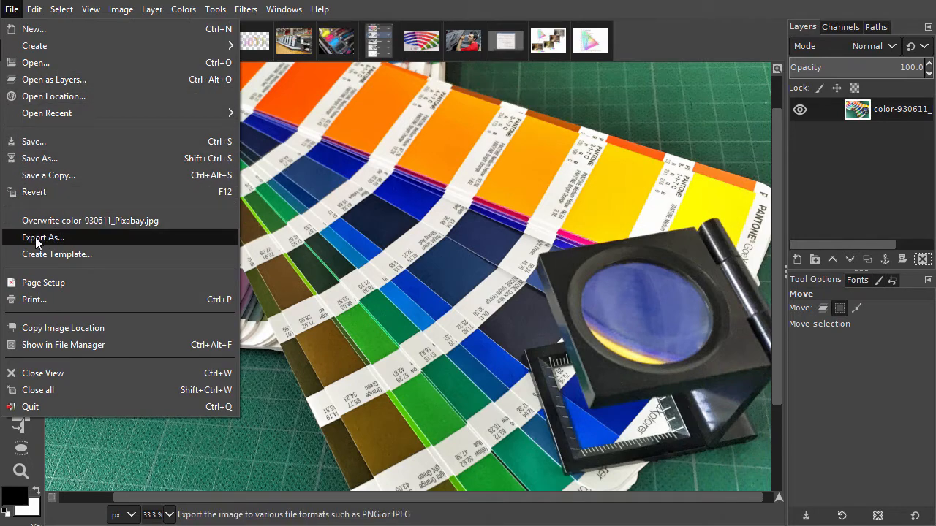
left_click(42, 237)
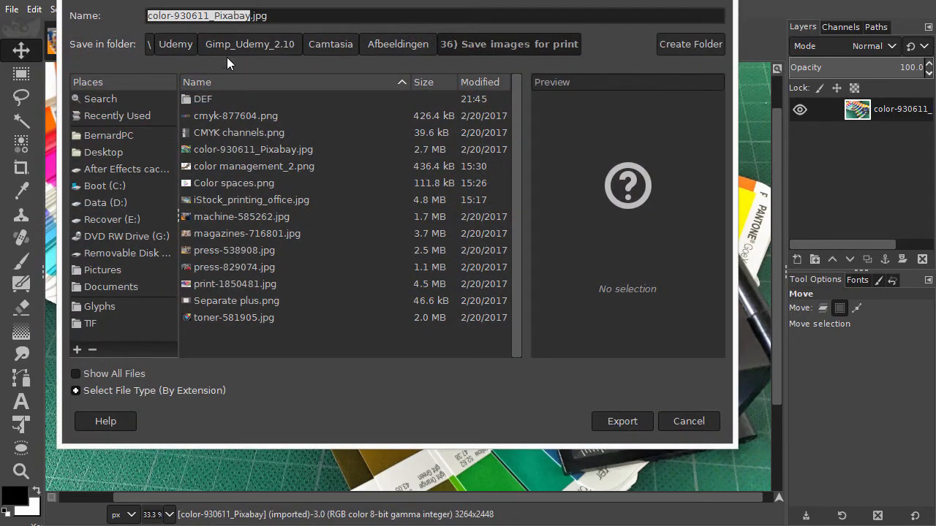
mouse_move(222, 150)
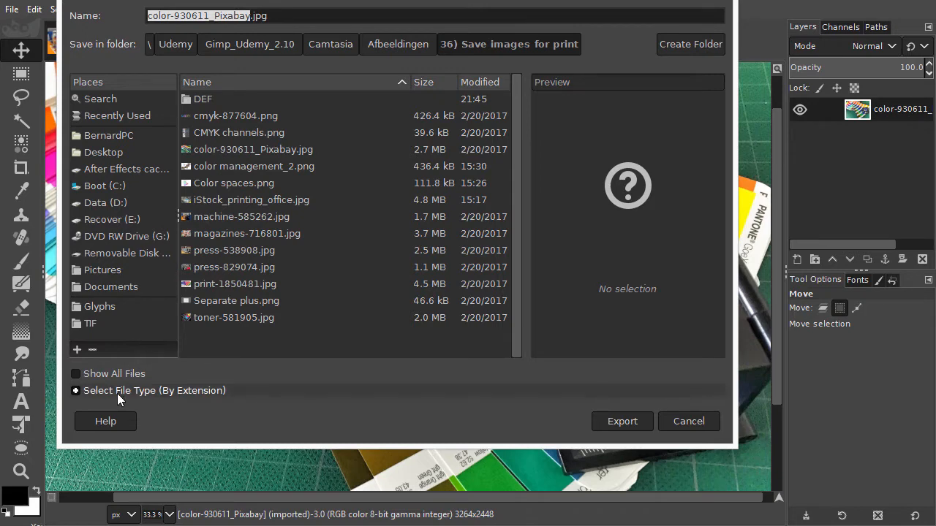
Step: Set the export file type to TIFF image so the filename gets a .tif extension
left_click(155, 389)
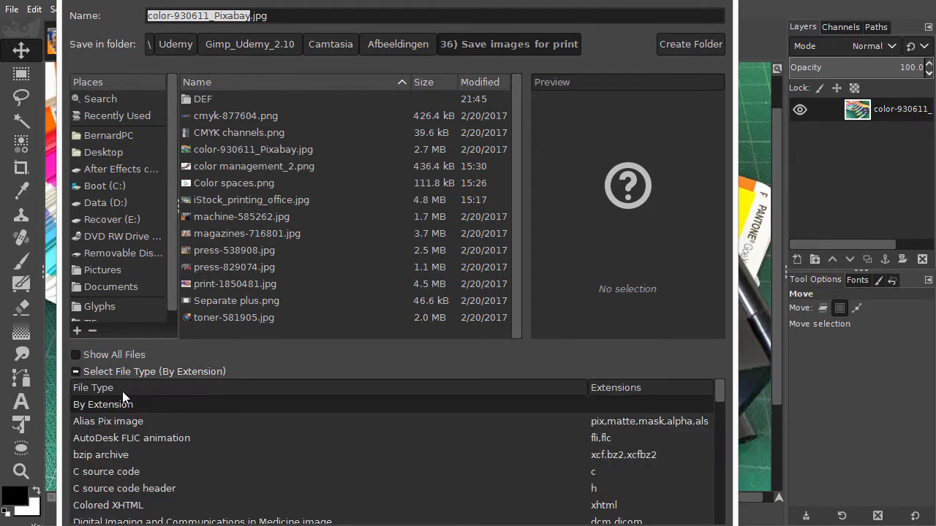
scroll("down", 3)
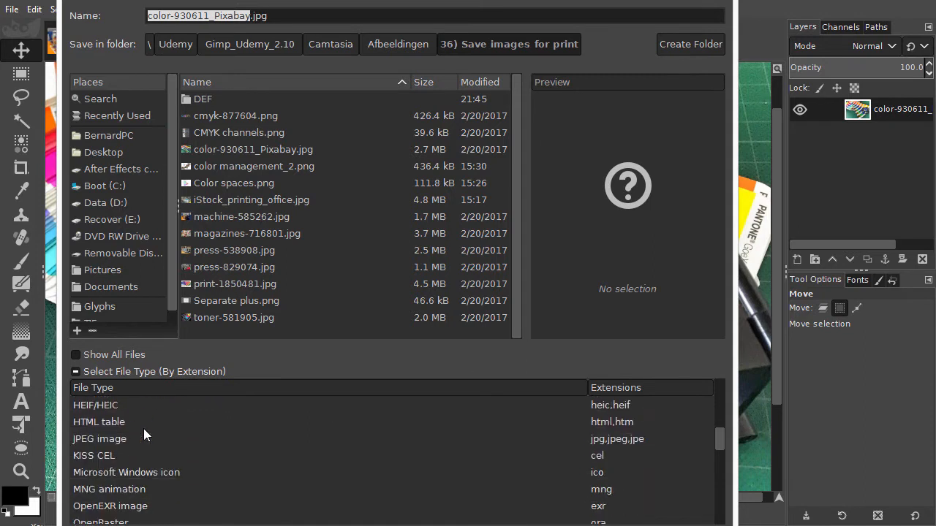
scroll("down", 3)
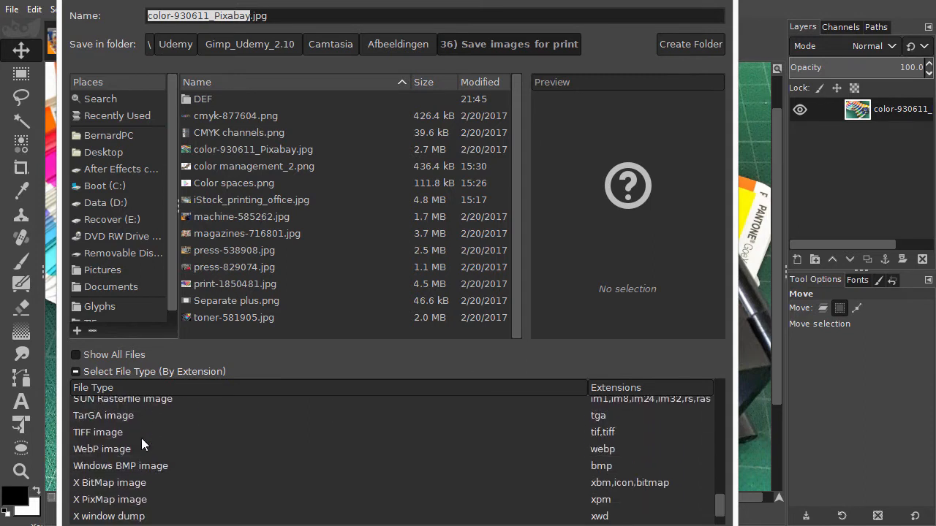
mouse_move(144, 445)
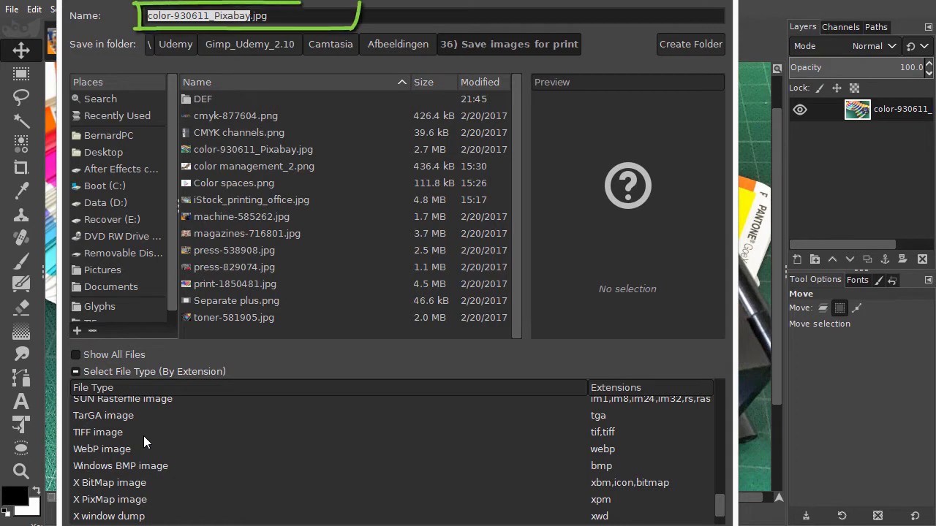
left_click(98, 433)
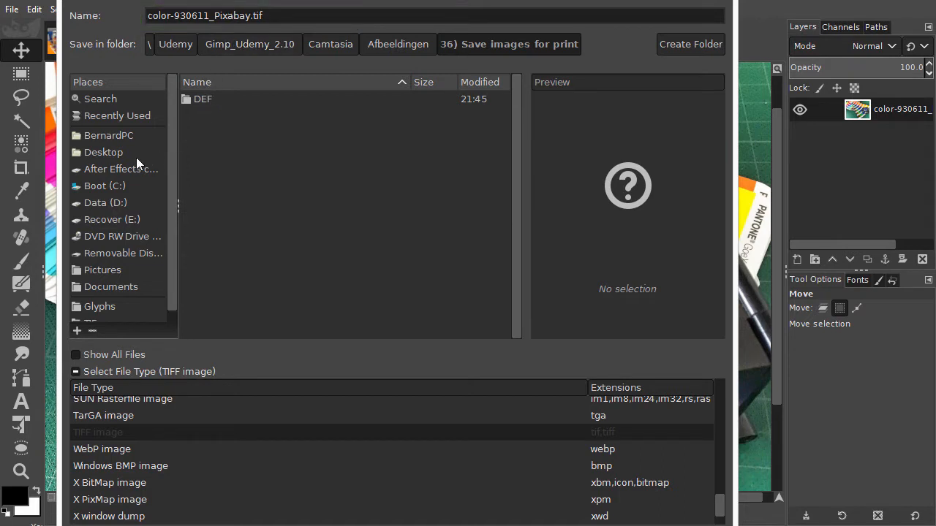
mouse_move(160, 269)
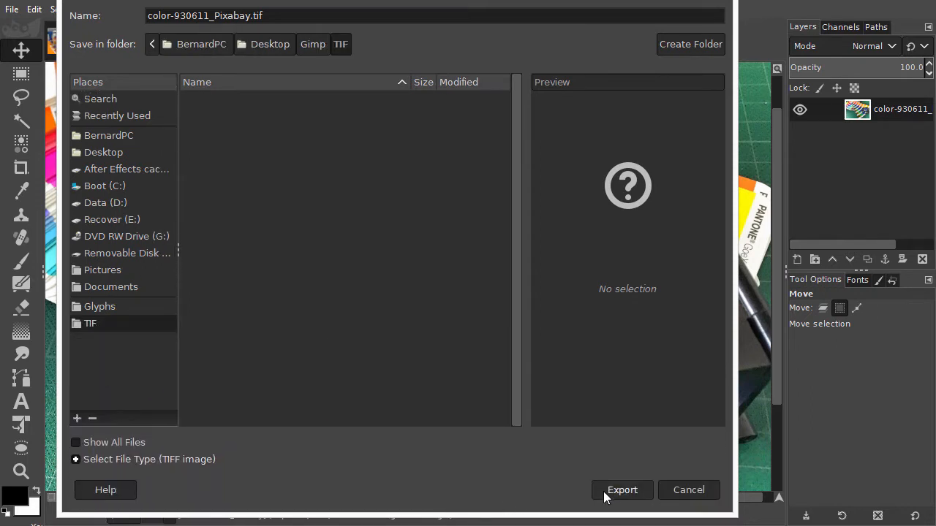
Step: Export the photo into Desktop > Gimp > TIF as a TIFF with Compression None
left_click(622, 489)
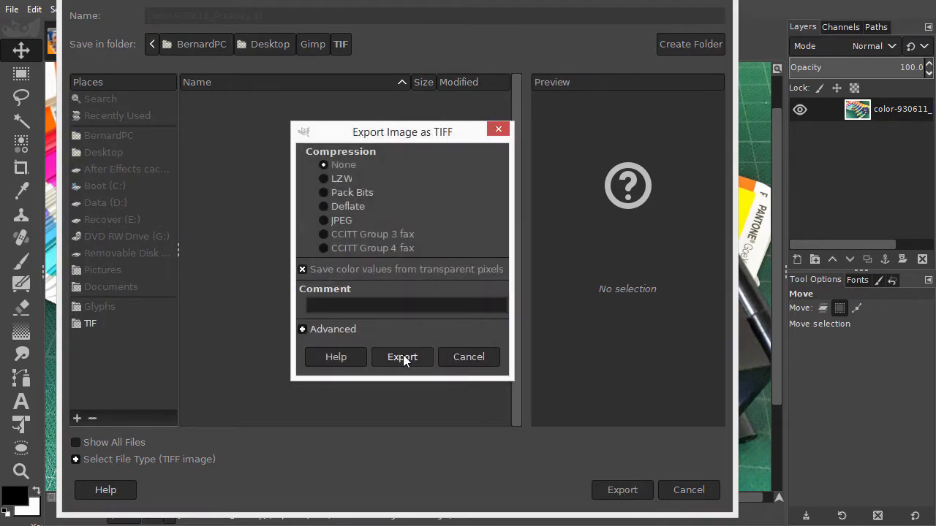
left_click(402, 357)
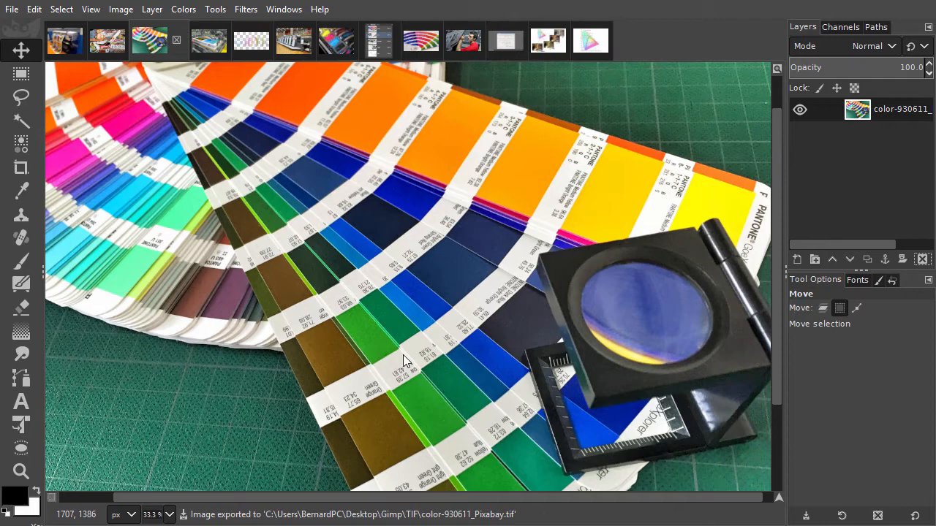
Step: Make the press-538908 printing-press photo the active image
left_click(191, 41)
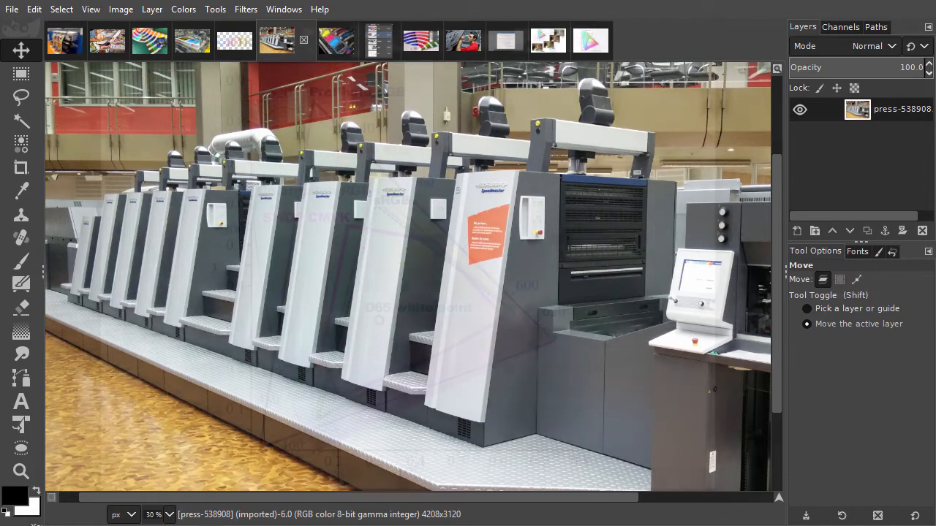
Step: Show the Color spaces chart, then the press-829074 photo of the man at the press
left_click(573, 40)
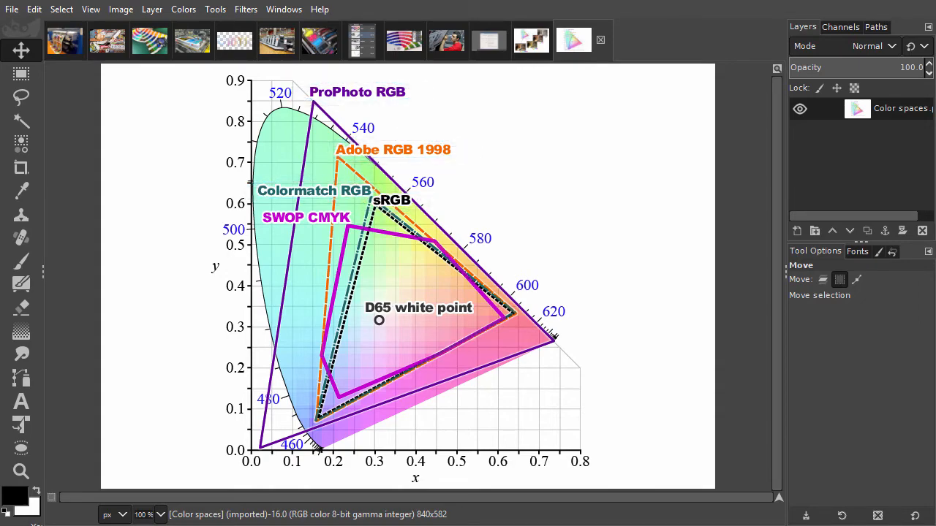
left_click(446, 41)
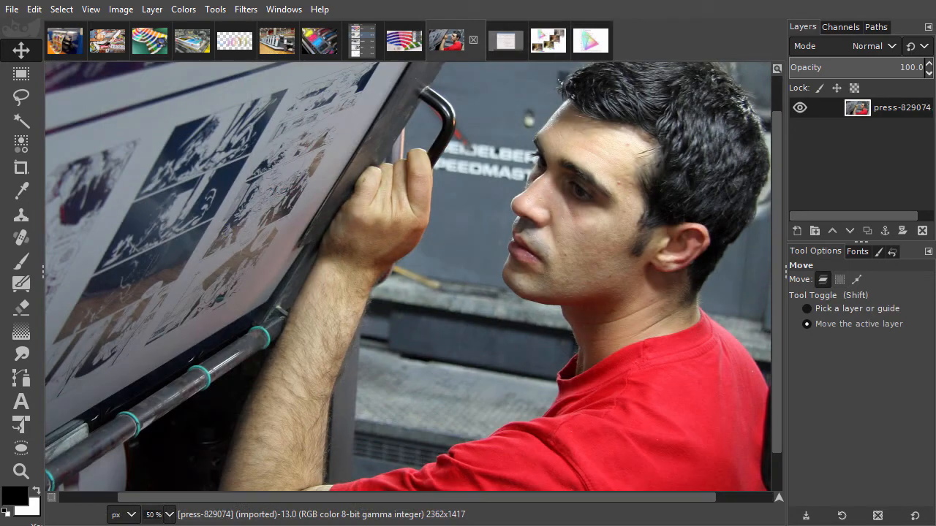